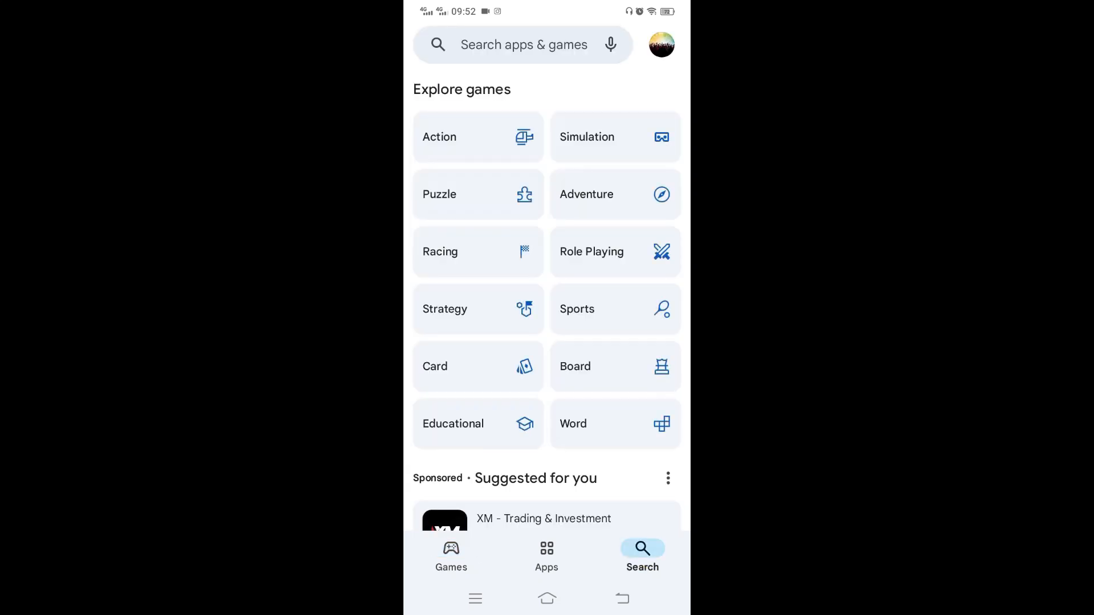
# Search the Play Store for 'prot', pick the protonvpn suggestion, and install Proton VPN
pyautogui.click(523, 44)
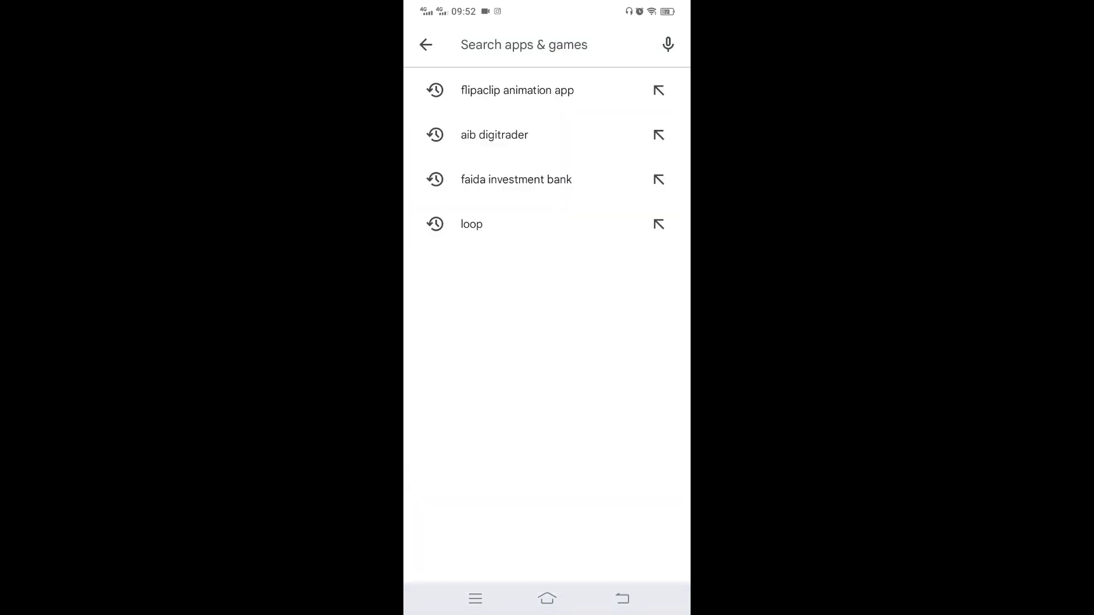
pyautogui.write('prot')
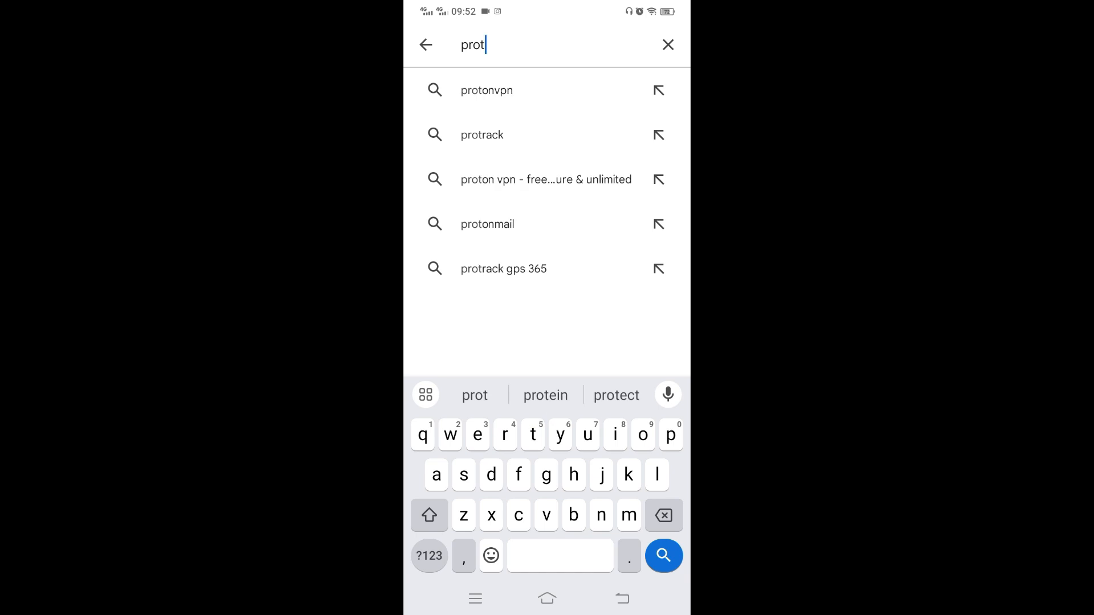
pyautogui.click(486, 90)
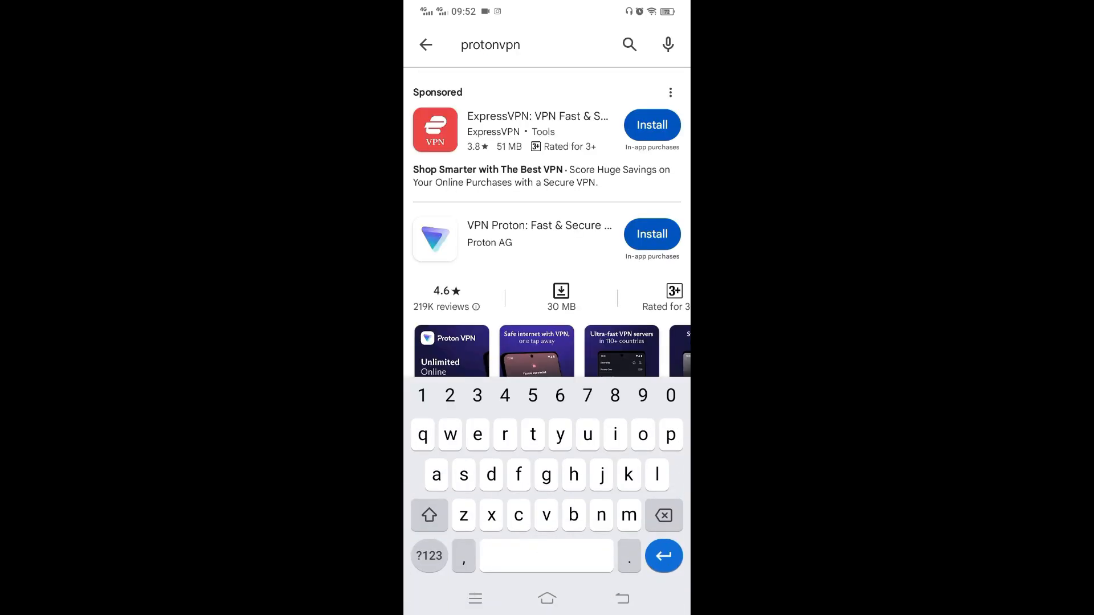
pyautogui.click(651, 234)
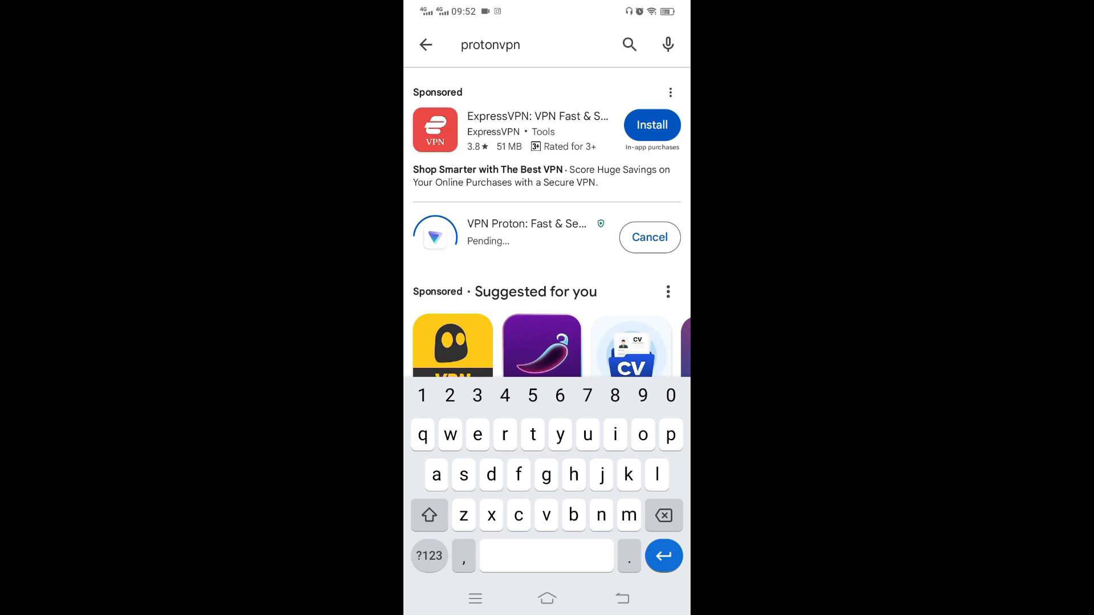
# Open the Proton VPN listing, scroll its description, and return to the Games feed
pyautogui.click(526, 233)
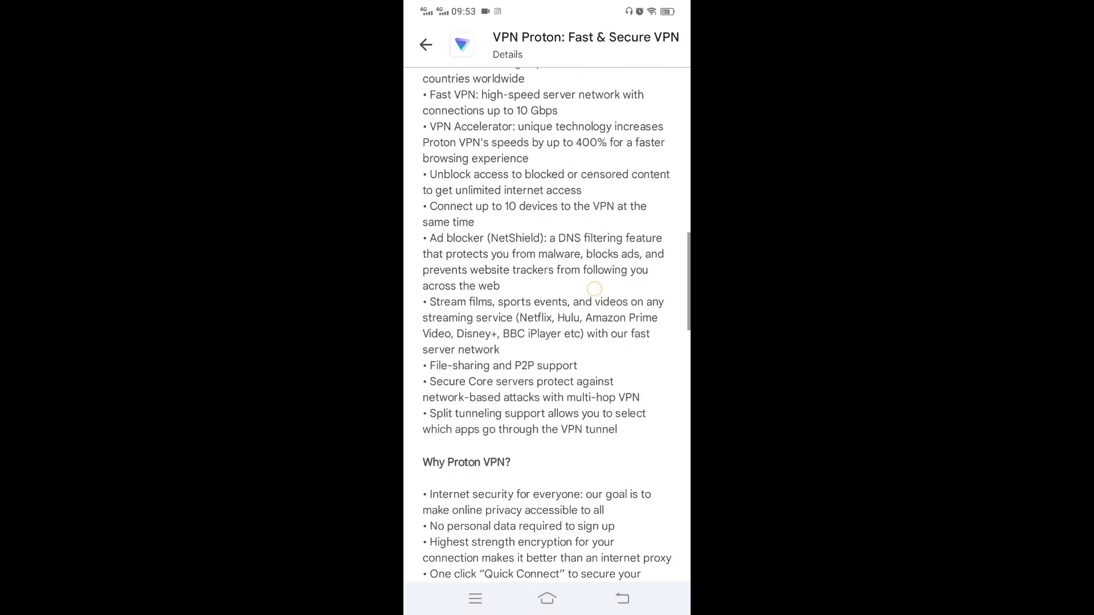
pyautogui.scroll(3)
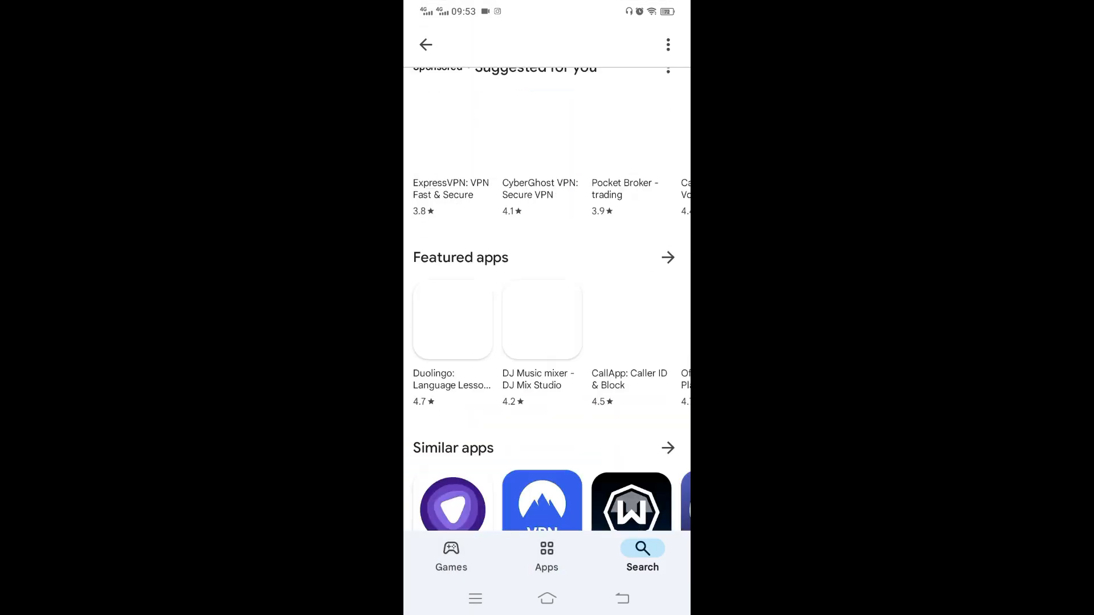
pyautogui.hscroll(-3)
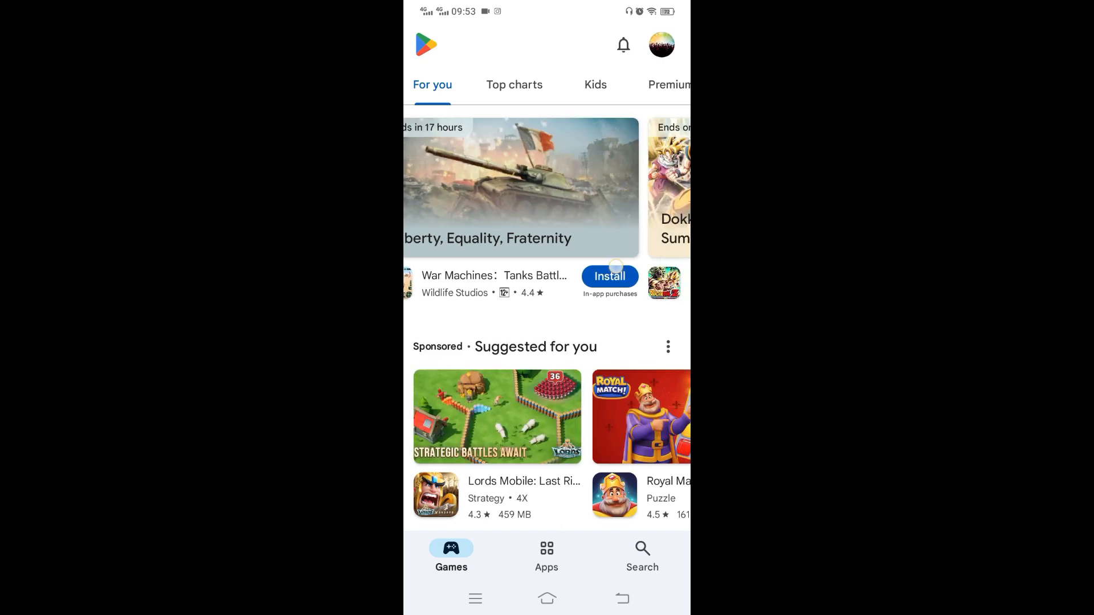
# Rerun the protonvpn search from history and open the installed Proton VPN page
pyautogui.click(641, 554)
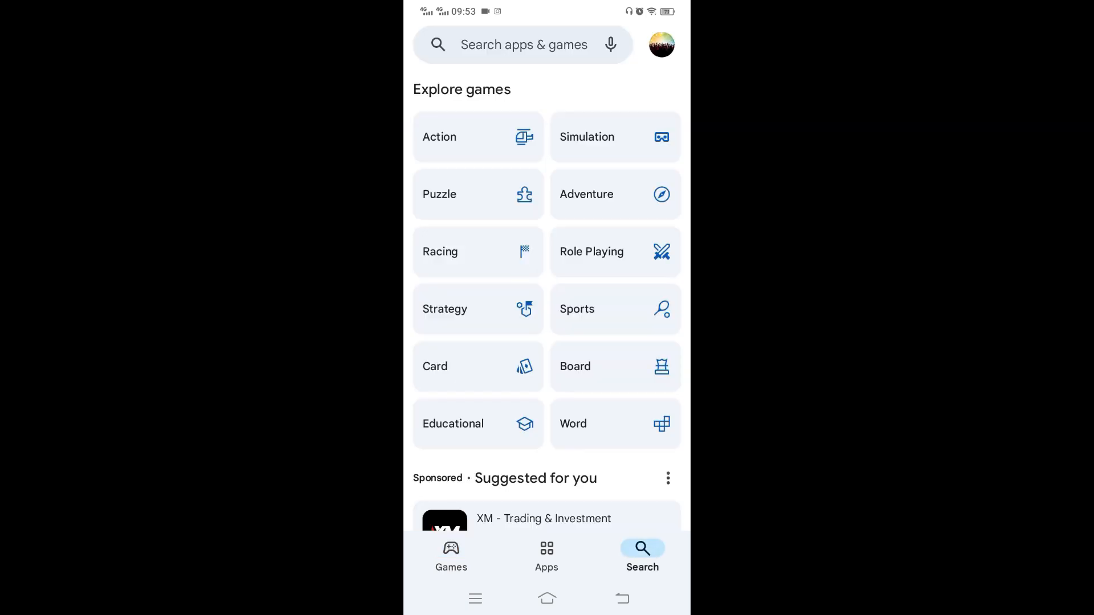
pyautogui.click(523, 45)
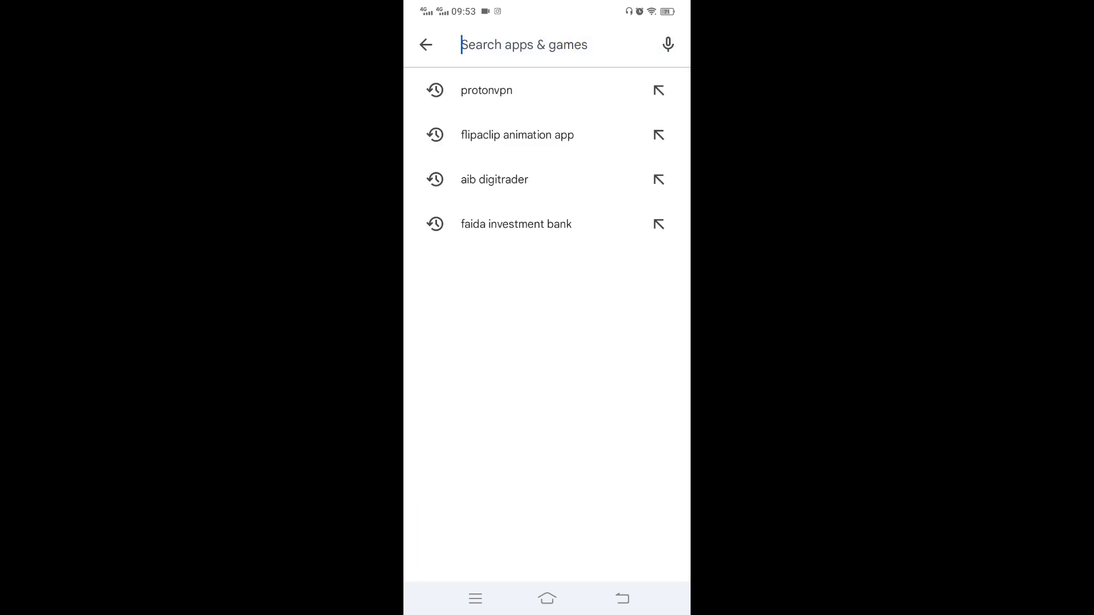
pyautogui.click(485, 90)
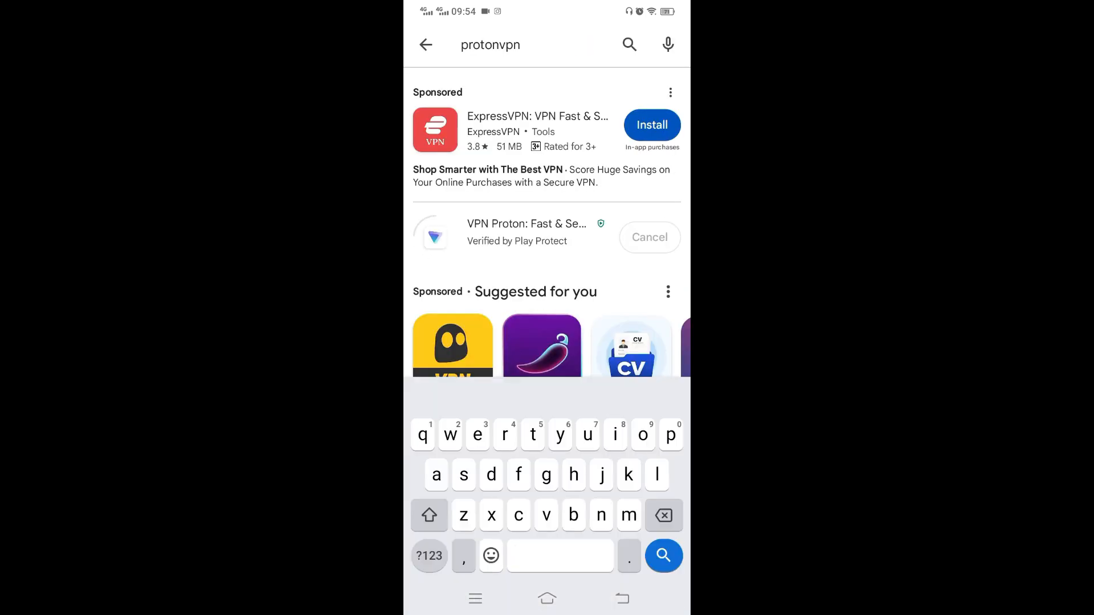
pyautogui.click(526, 233)
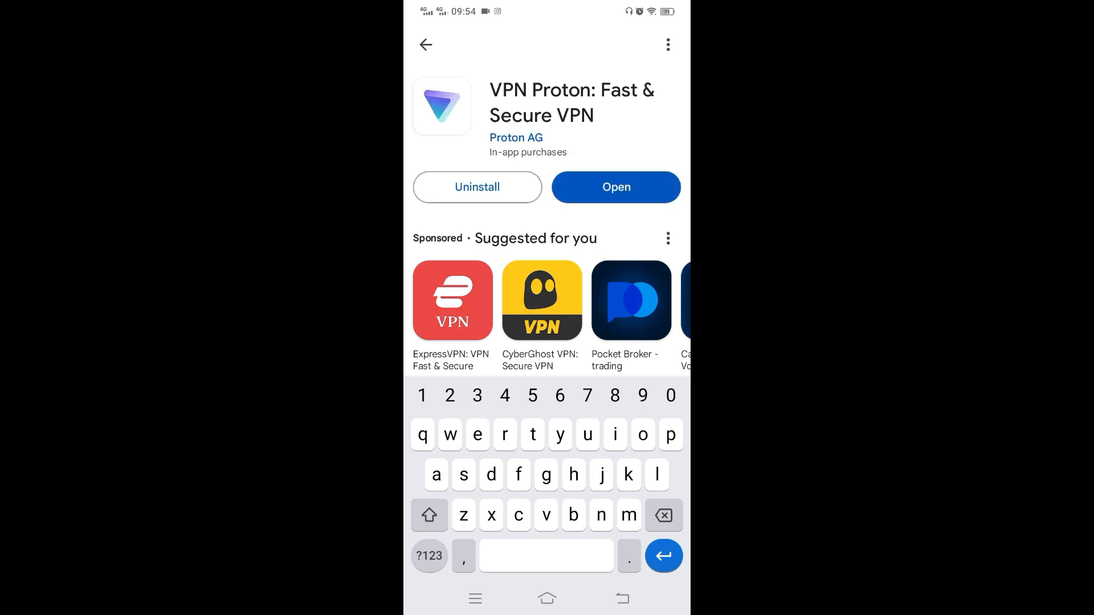
# Open Proton VPN from the Play Store and continue as guest
pyautogui.click(615, 187)
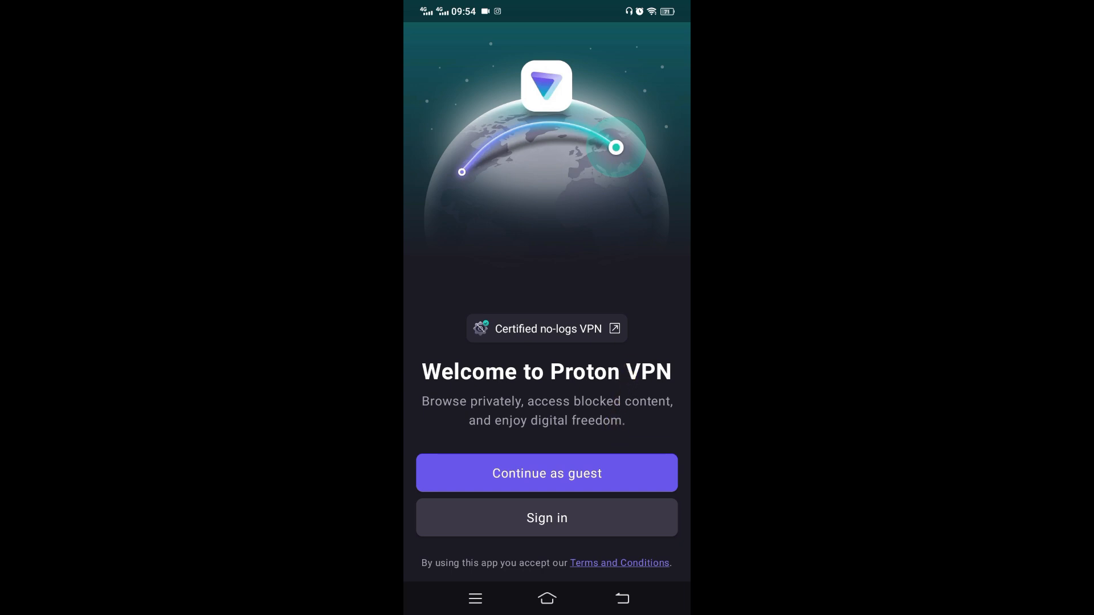
pyautogui.click(546, 517)
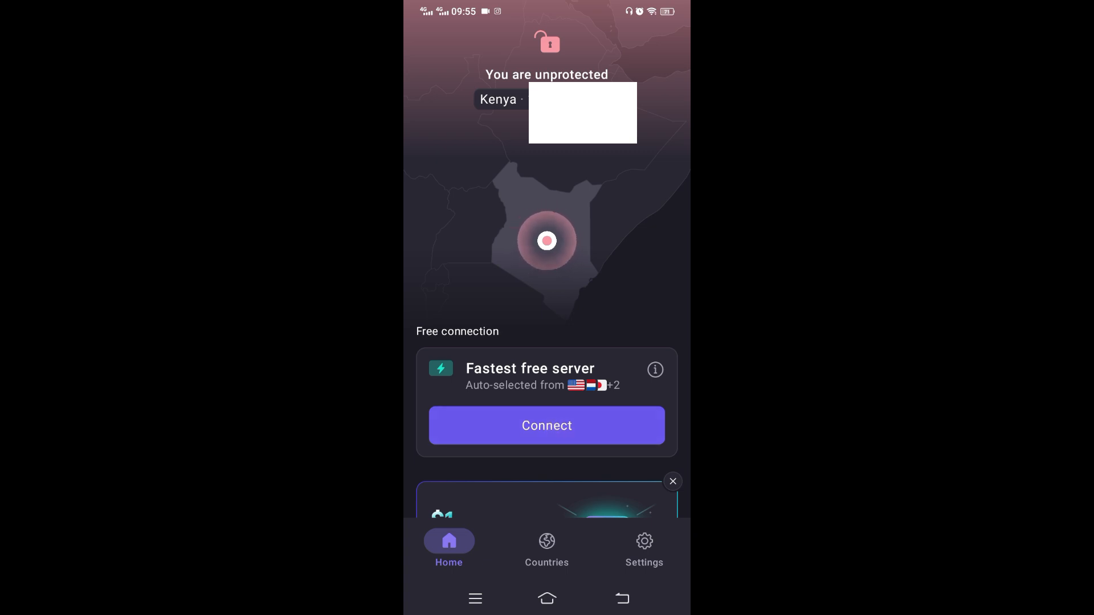
# Connect to the free Romania #931009 server, allow the VPN request, and go Home
pyautogui.click(546, 426)
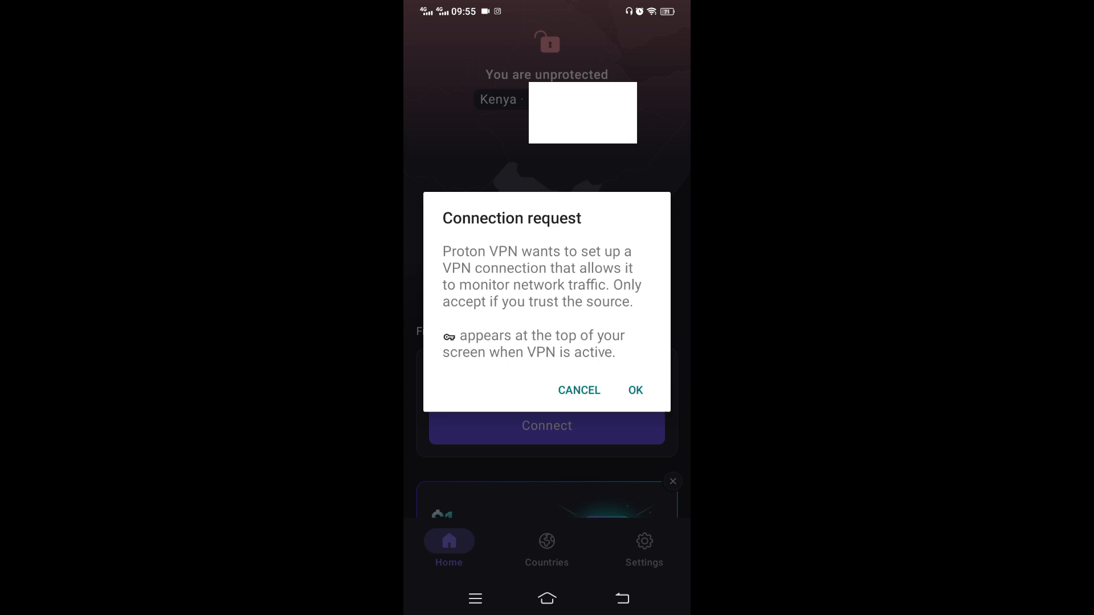
pyautogui.click(634, 390)
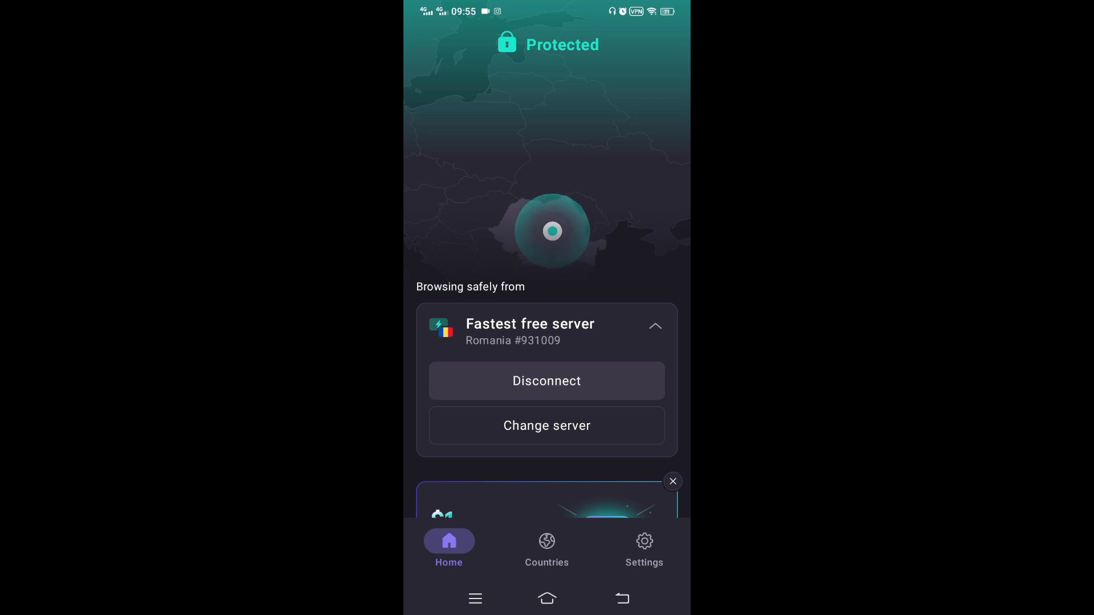
pyautogui.click(547, 599)
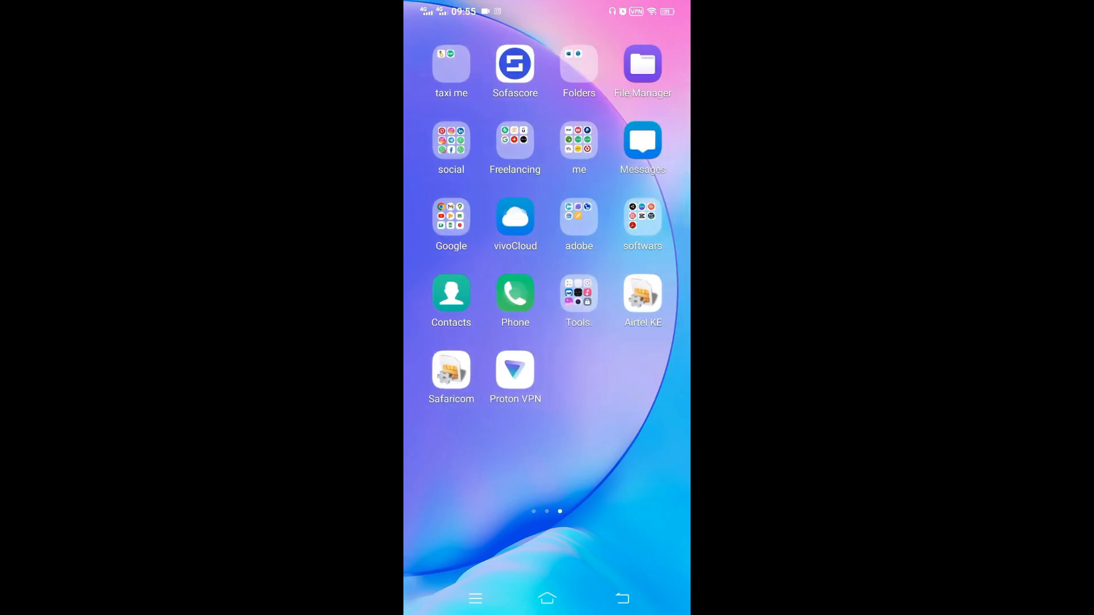
# Open the social folder, swipe to its second page, and launch X
pyautogui.click(450, 139)
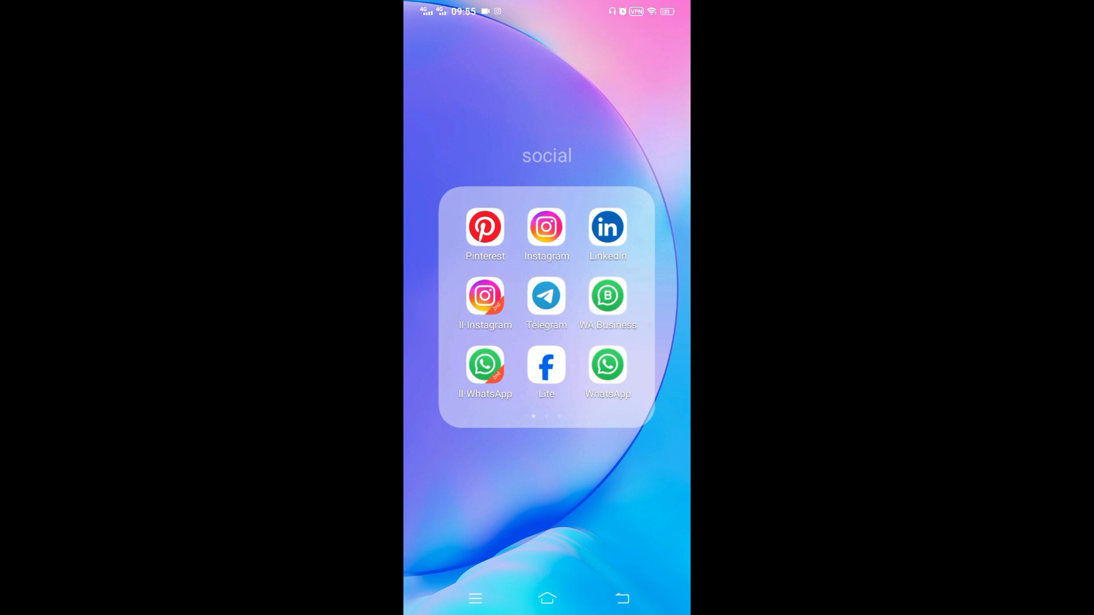
pyautogui.hscroll(-3)
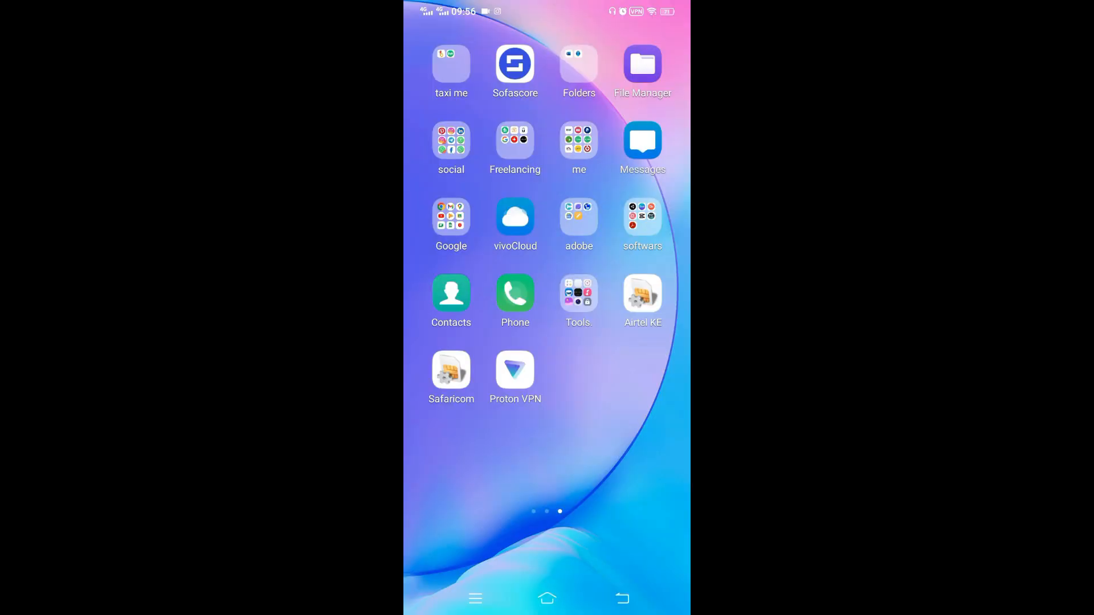
pyautogui.click(451, 142)
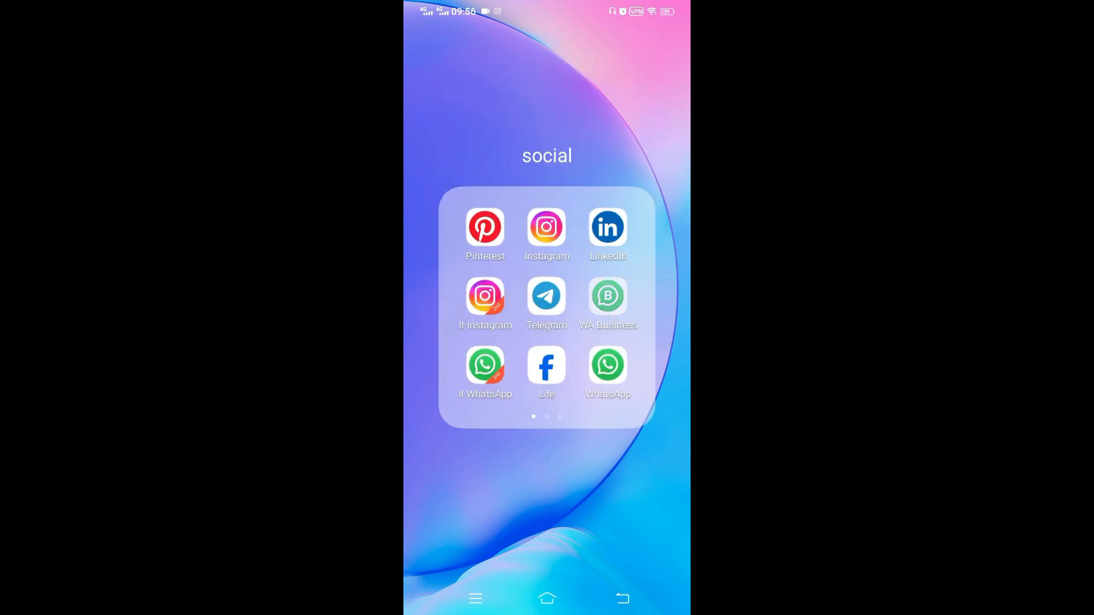
pyautogui.hscroll(-3)
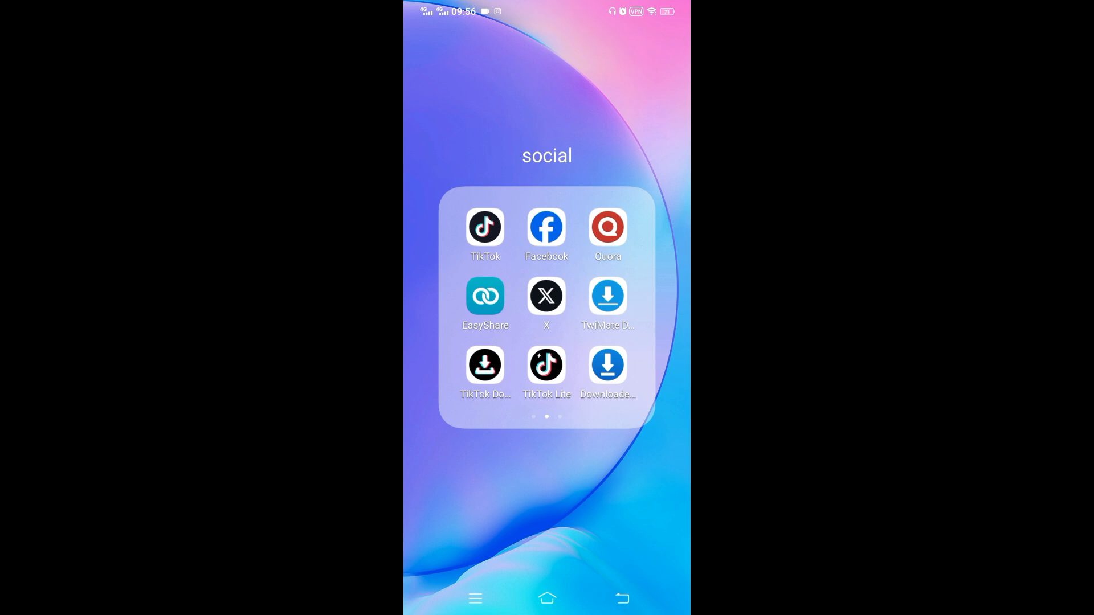
pyautogui.click(546, 296)
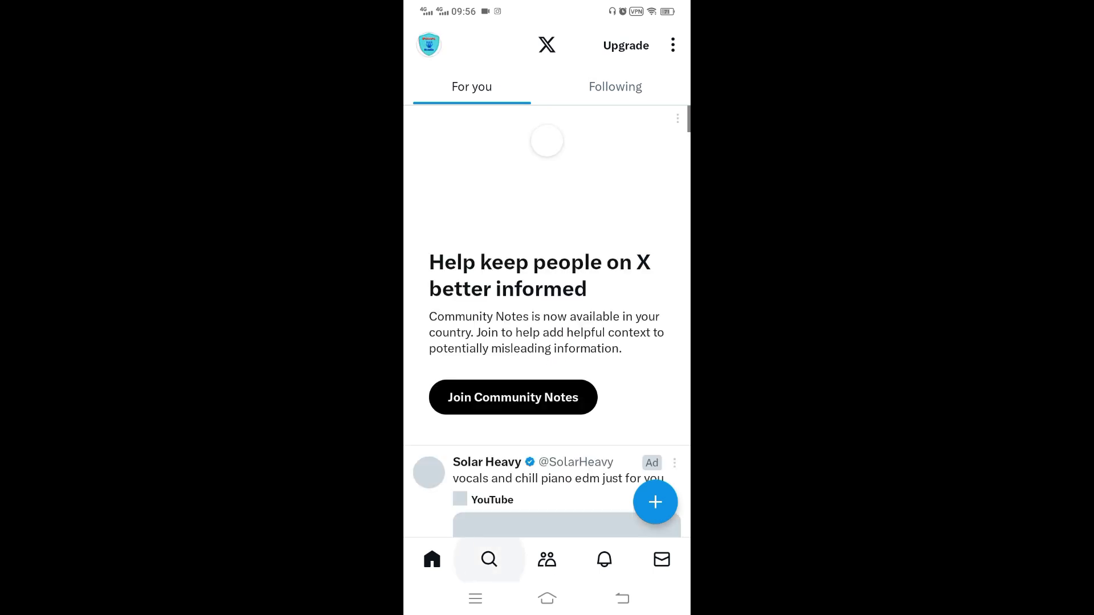
# Browse X's Trending list showing Romania trends, then return to Proton VPN
pyautogui.click(488, 559)
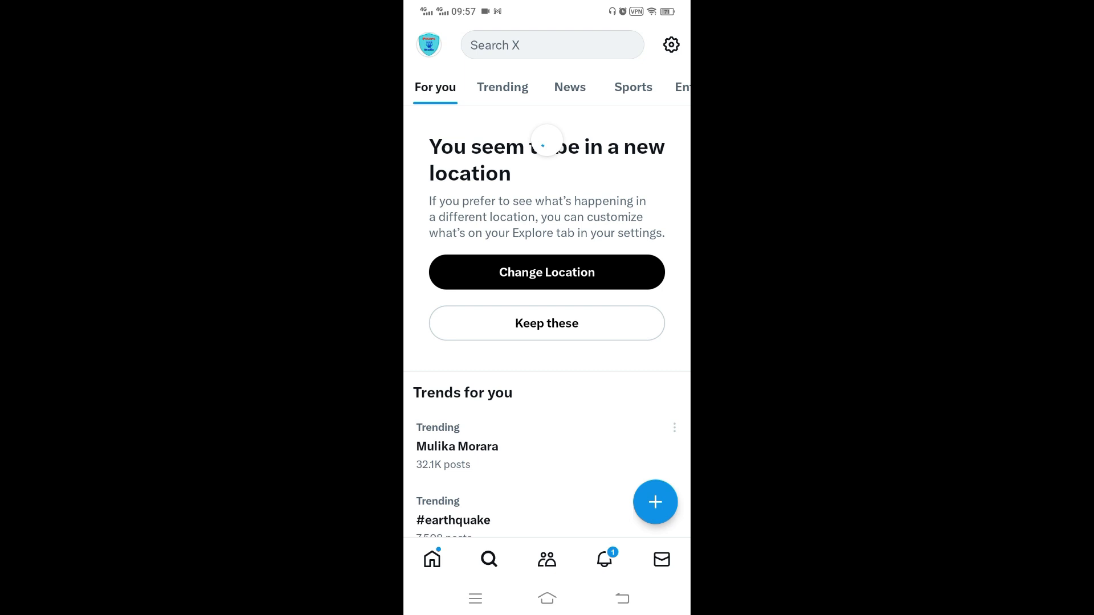
pyautogui.click(502, 87)
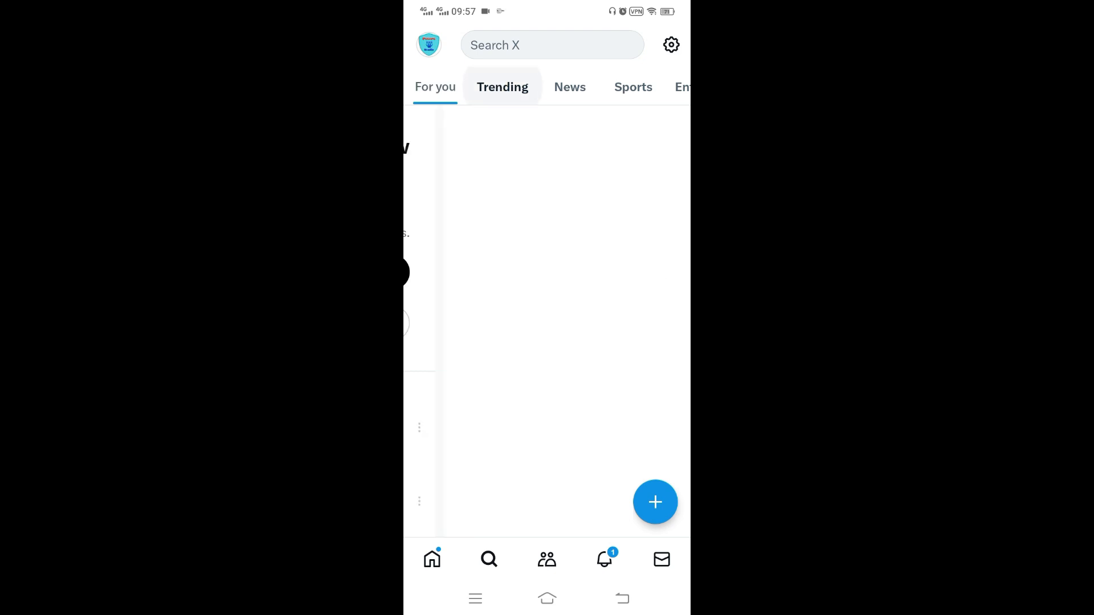
pyautogui.click(501, 86)
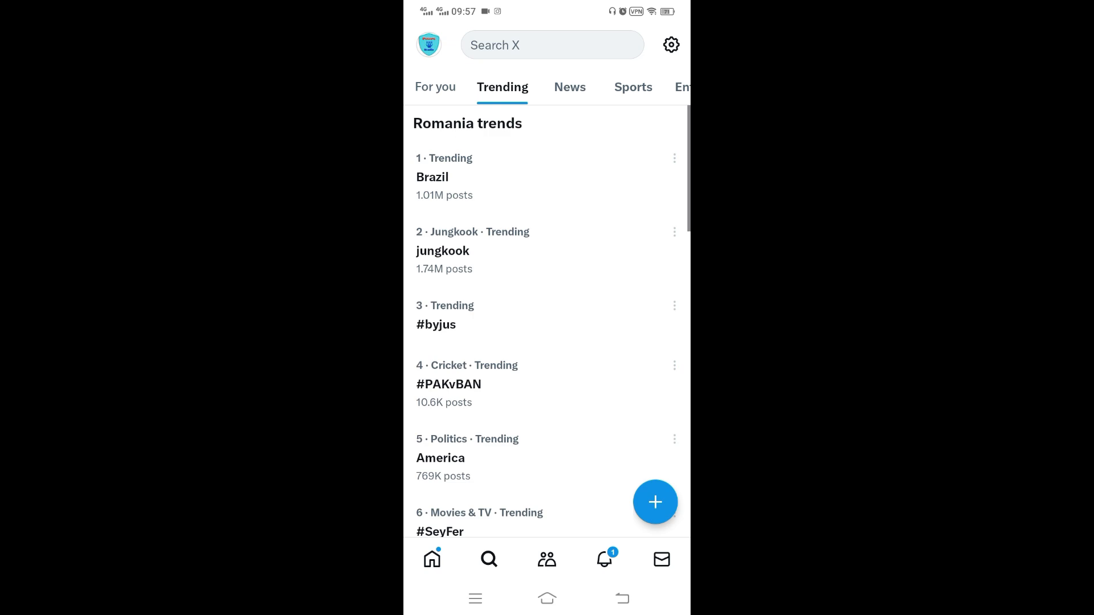
pyautogui.scroll(3)
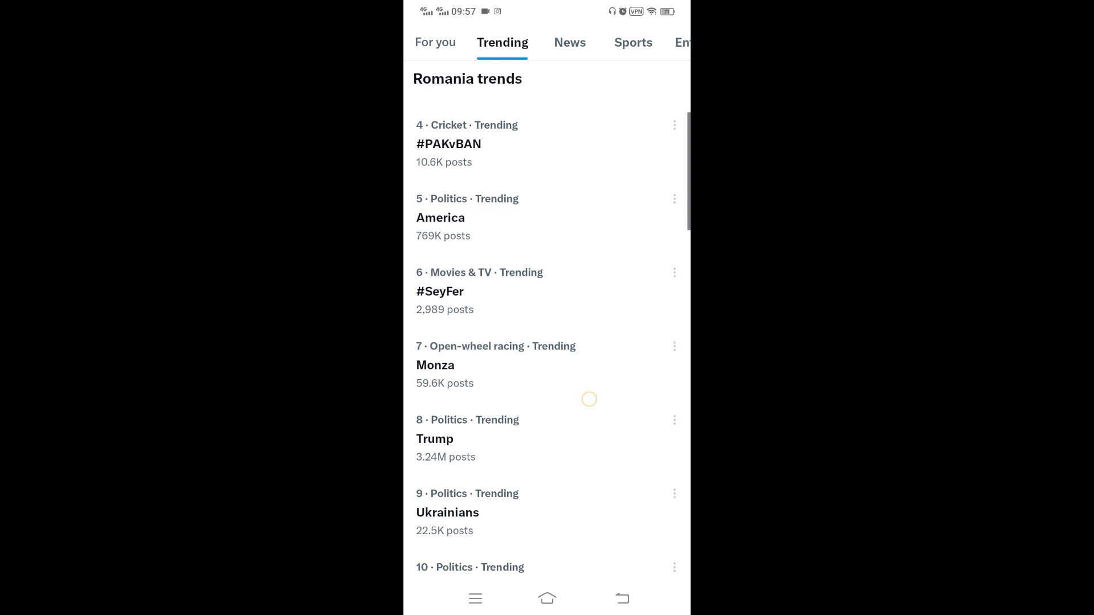
pyautogui.scroll(-3)
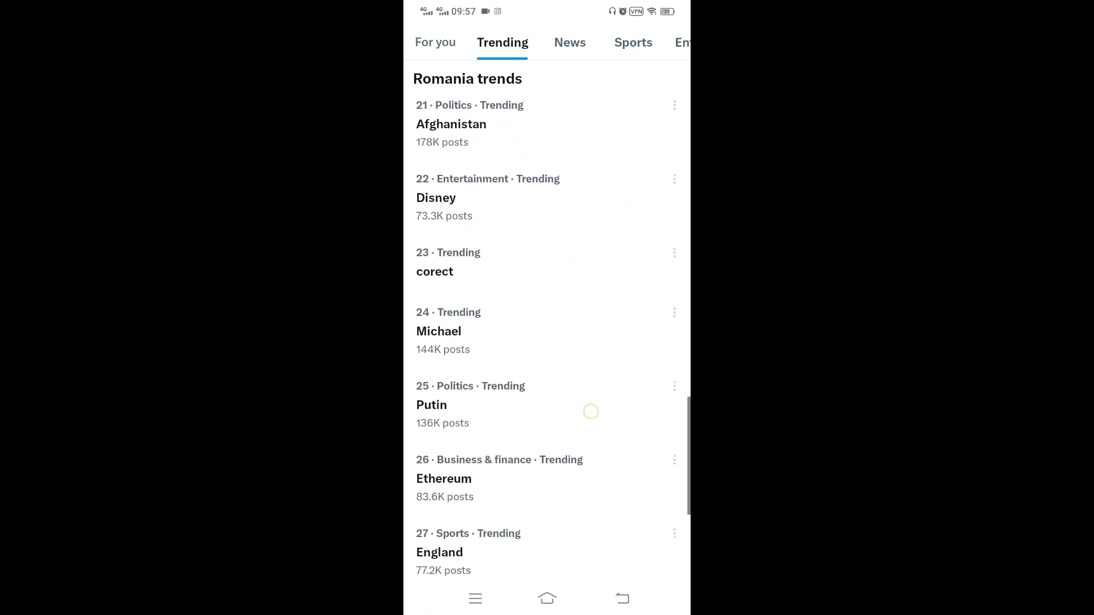
pyautogui.scroll(-3)
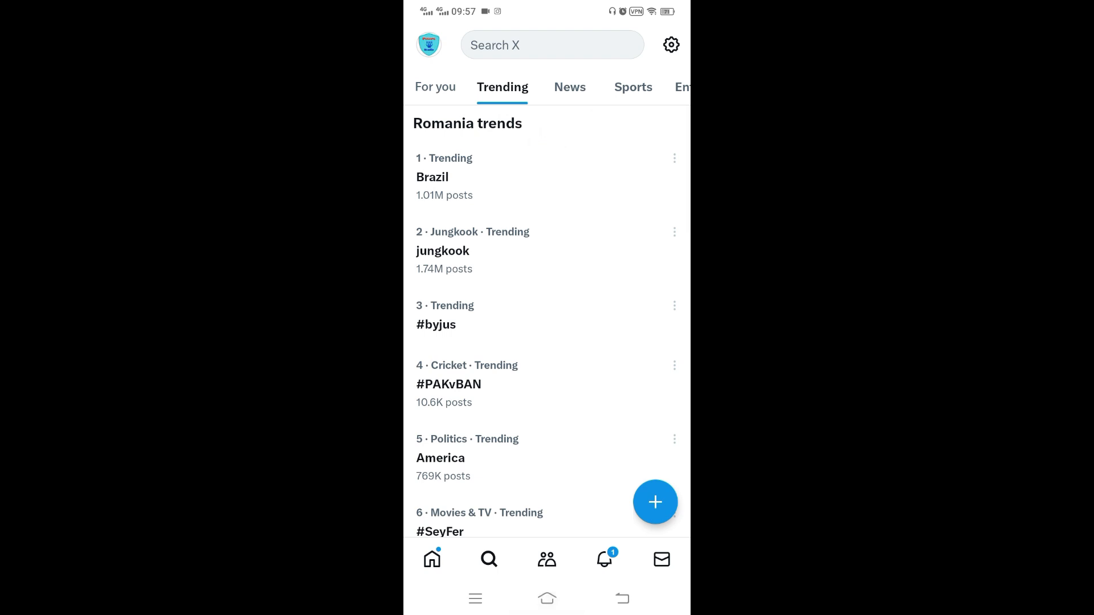
pyautogui.click(547, 599)
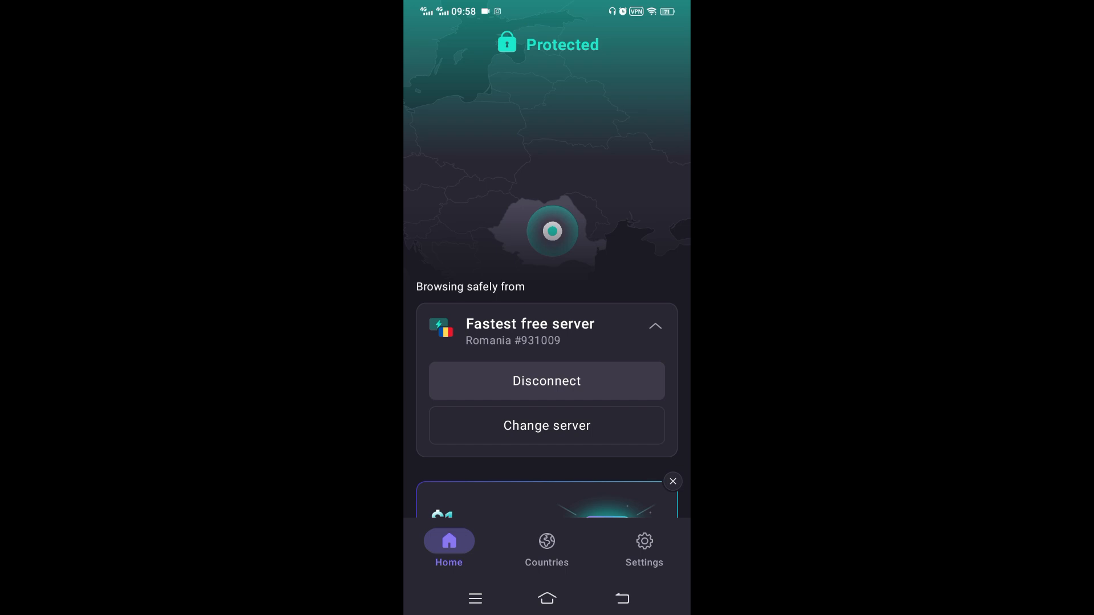
# Disconnect Proton VPN from Romania and return to the home screen
pyautogui.click(546, 381)
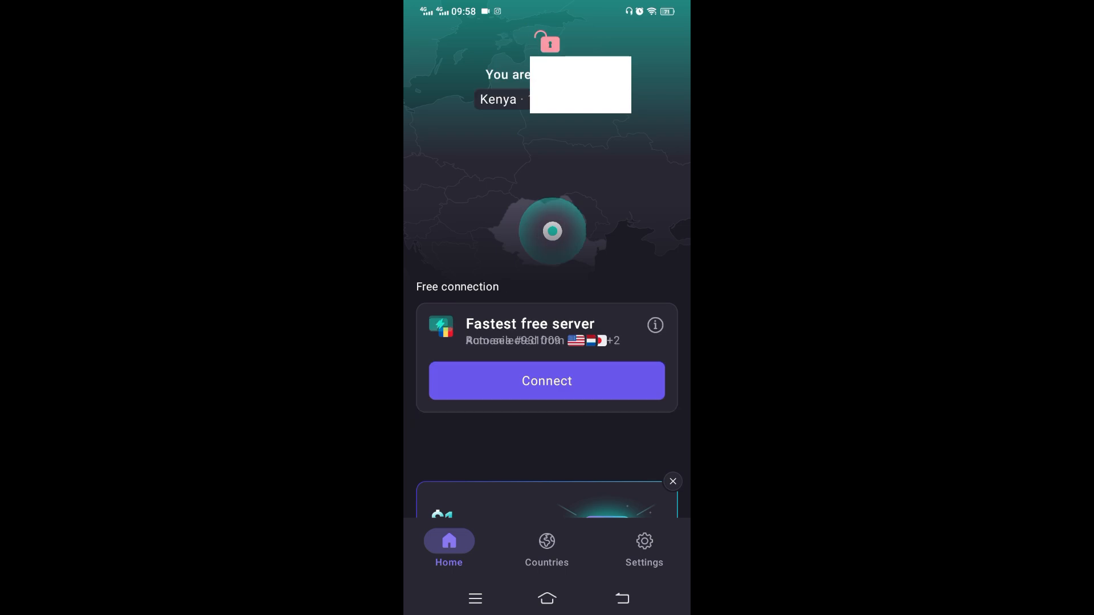
pyautogui.click(547, 599)
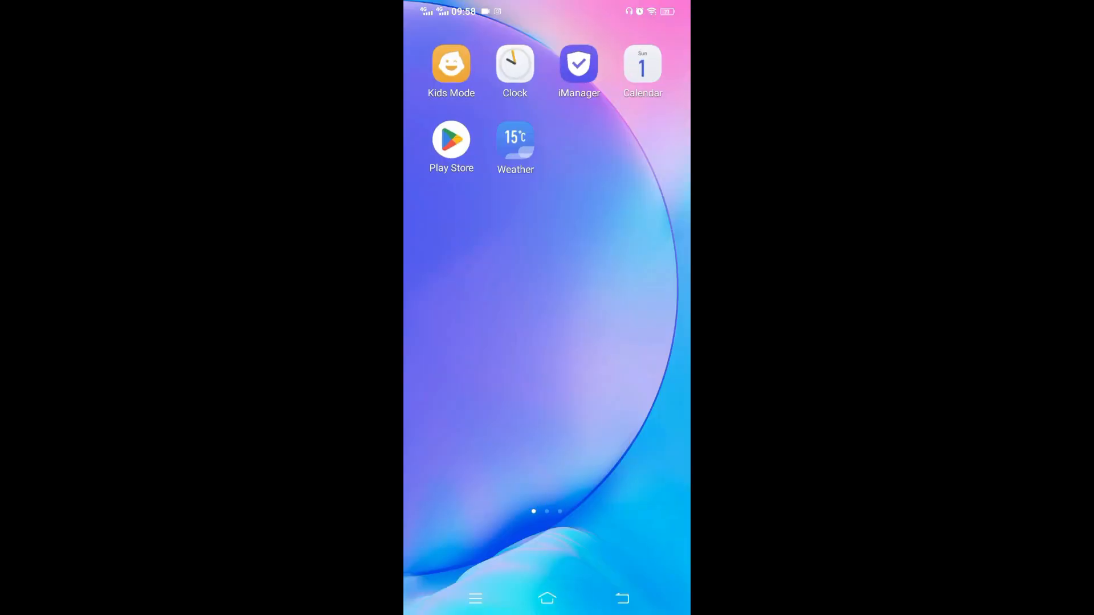